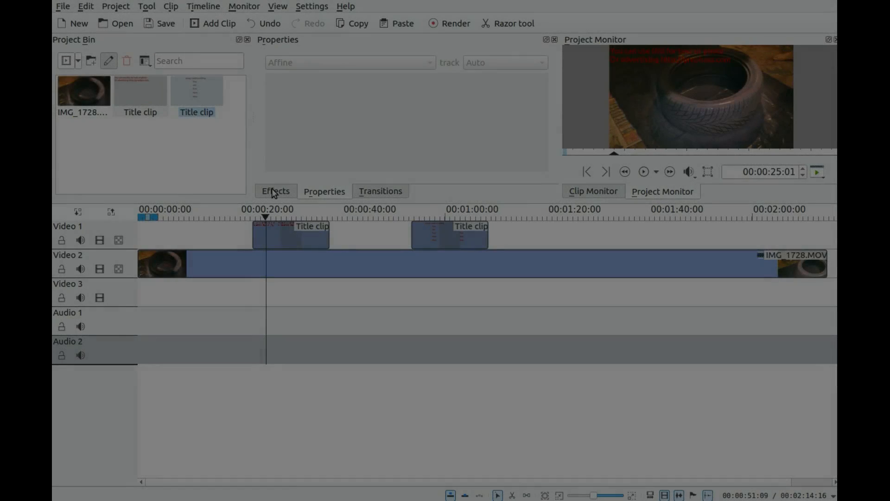
Filter the Effects list to 'zo' so only Pan and Zoom under Crop and transform remains
{"action": "left_click", "coordinate": [275, 191]}
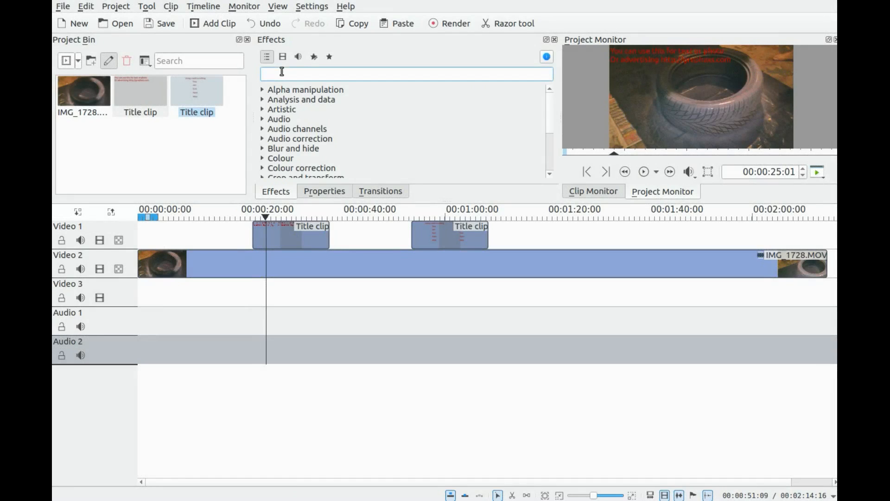
{"action": "type", "text": "z"}
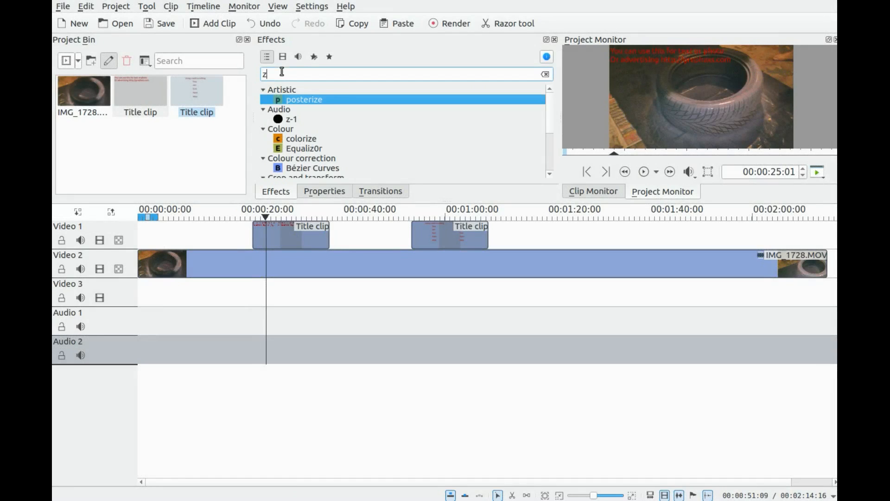
{"action": "type", "text": "o"}
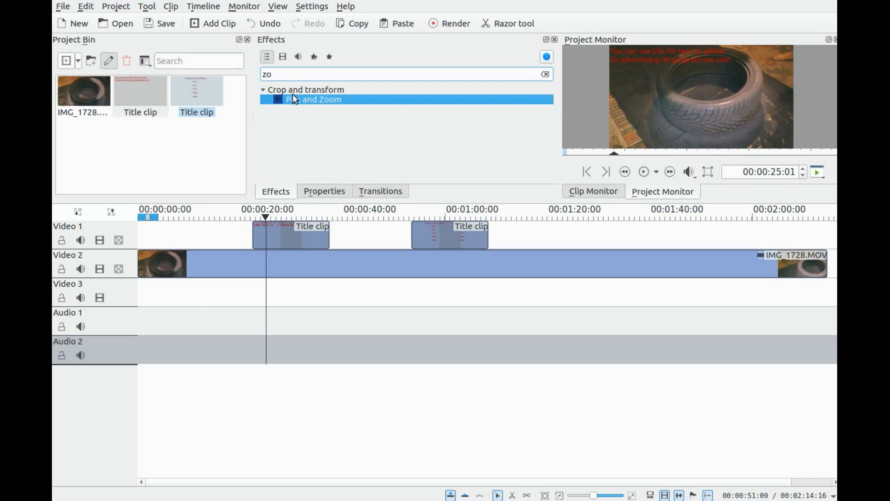
{"action": "mouse_move", "coordinate": [312, 99]}
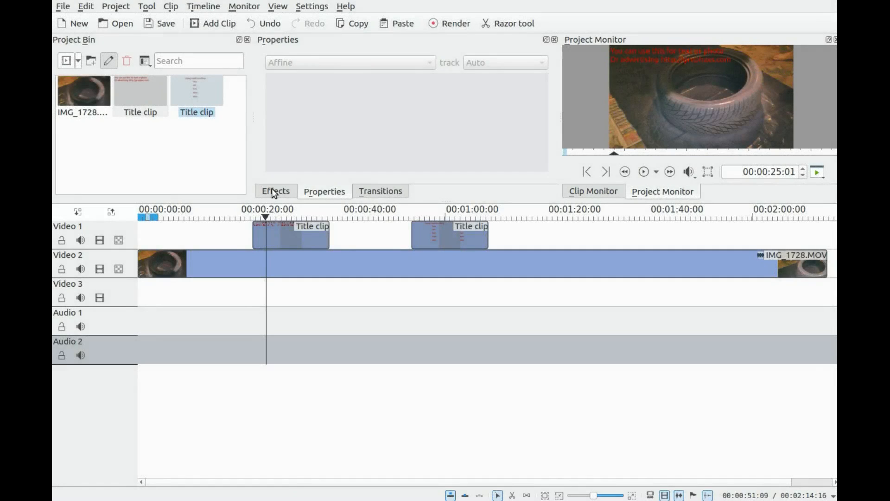
{"action": "left_click", "coordinate": [275, 191]}
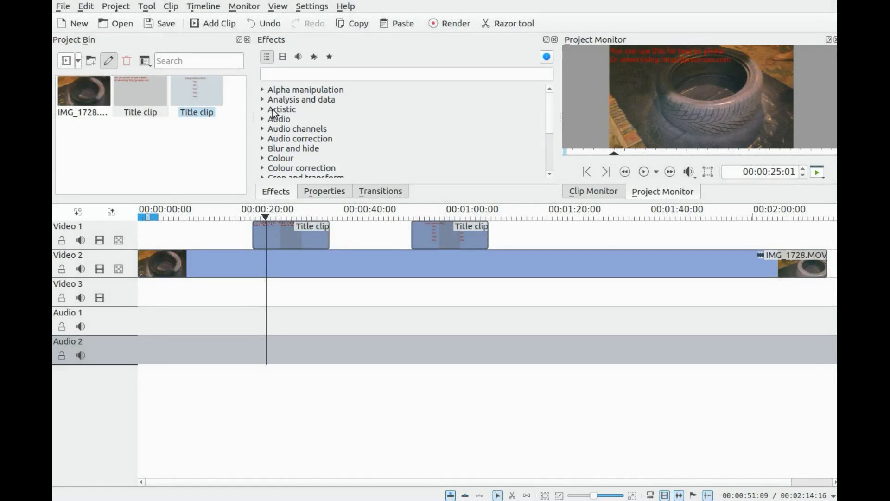
{"action": "left_click", "coordinate": [406, 74]}
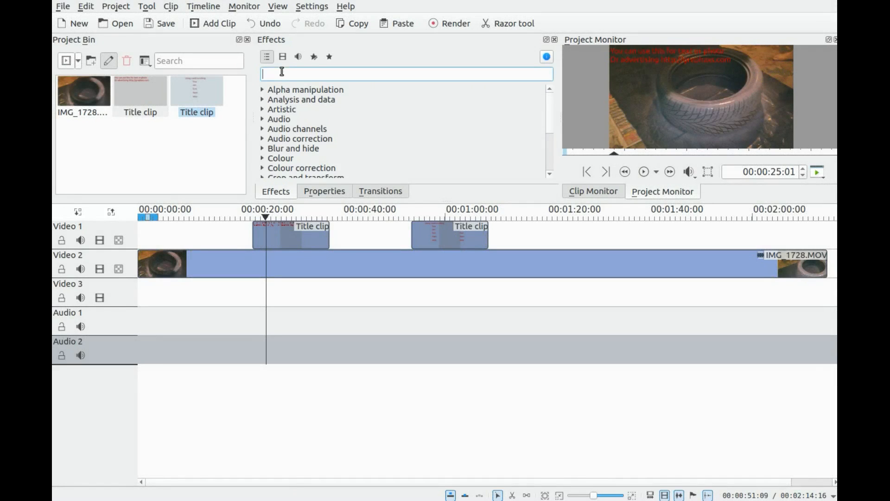
{"action": "type", "text": "z"}
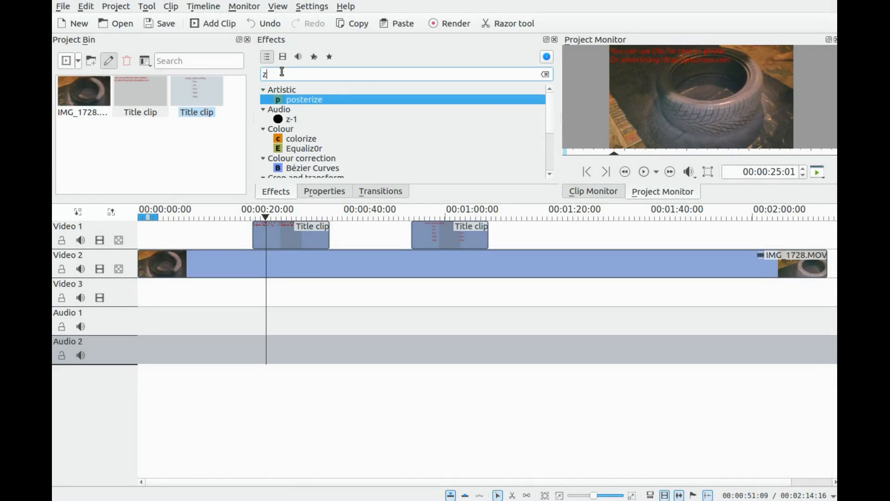
{"action": "type", "text": "o"}
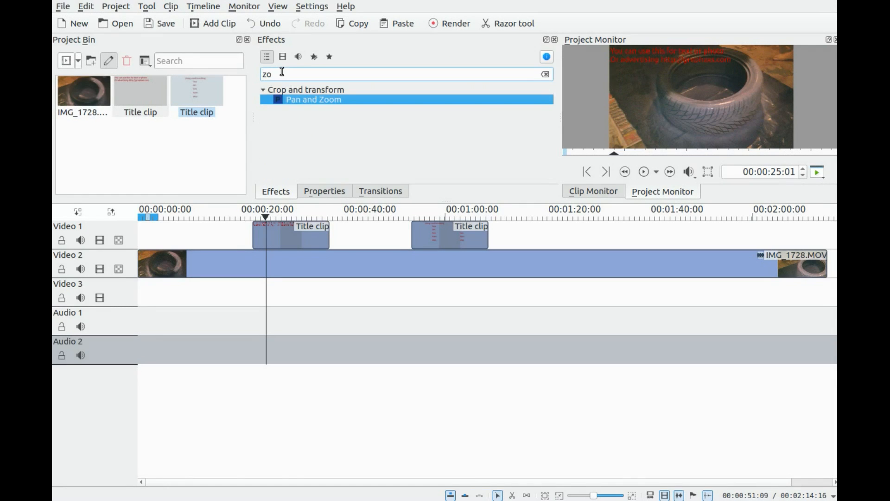
{"action": "mouse_move", "coordinate": [294, 100]}
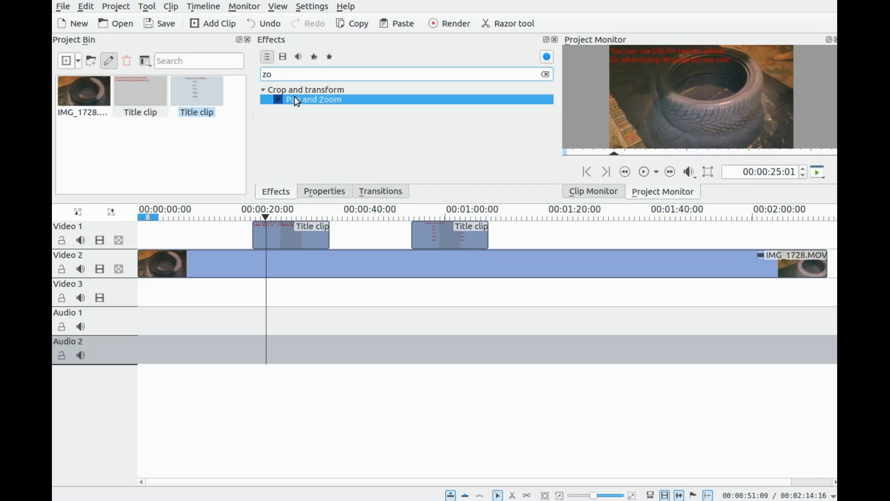
{"action": "mouse_move", "coordinate": [313, 99]}
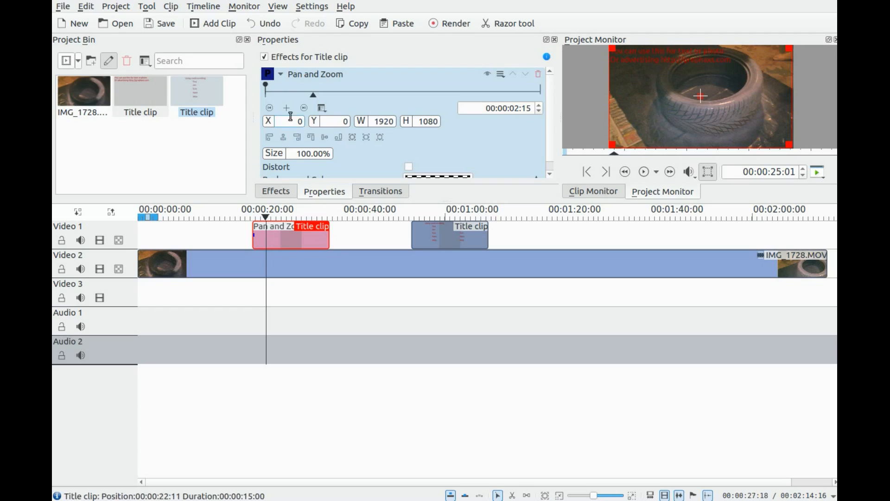
{"action": "mouse_move", "coordinate": [287, 108]}
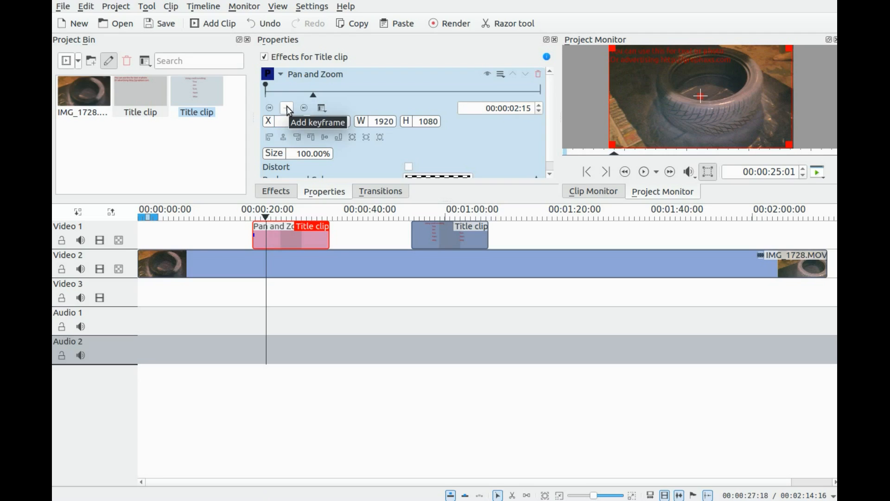
Add a Pan and Zoom keyframe at 00:00:02:15 on the first title clip
{"action": "left_click", "coordinate": [287, 107]}
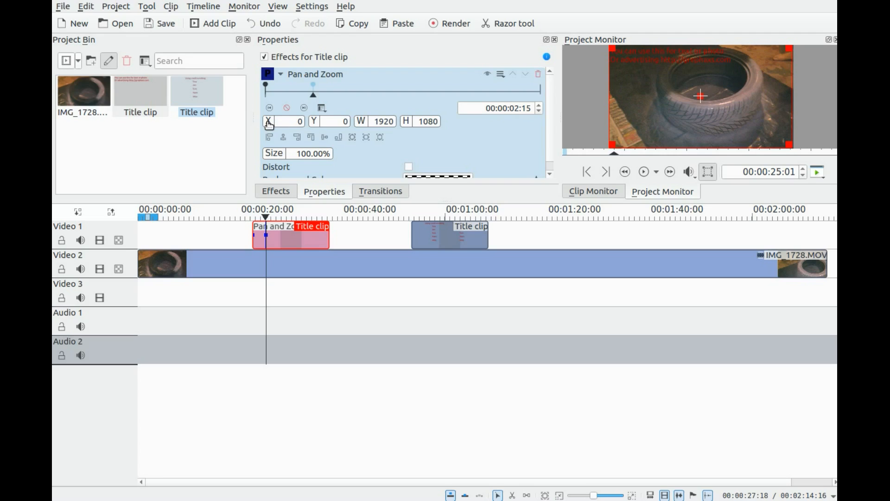
{"action": "mouse_move", "coordinate": [699, 96]}
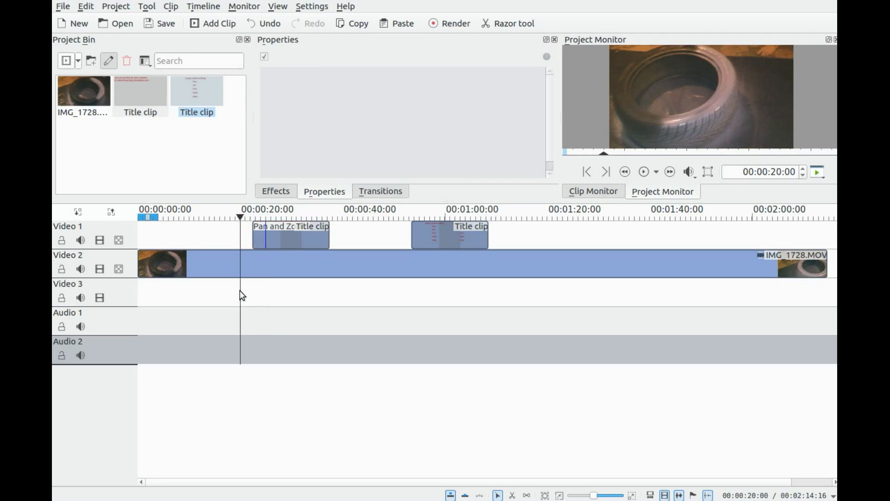
{"action": "left_click", "coordinate": [643, 171]}
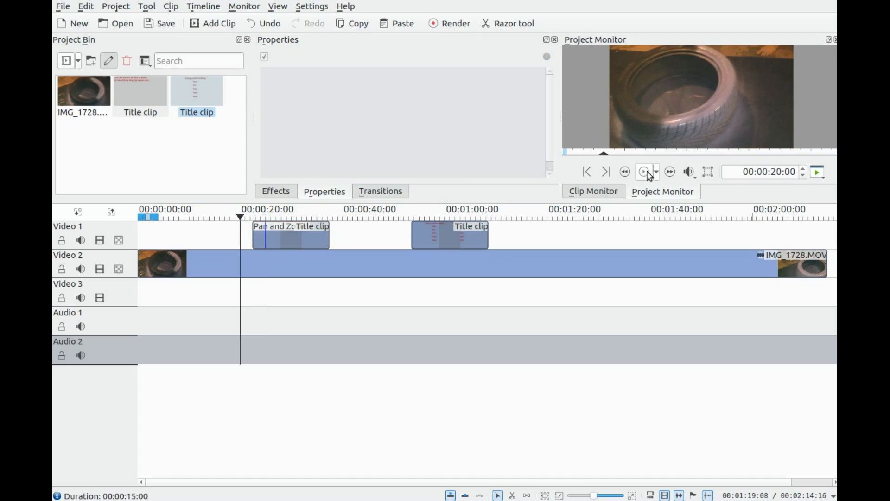
{"action": "left_click", "coordinate": [644, 172]}
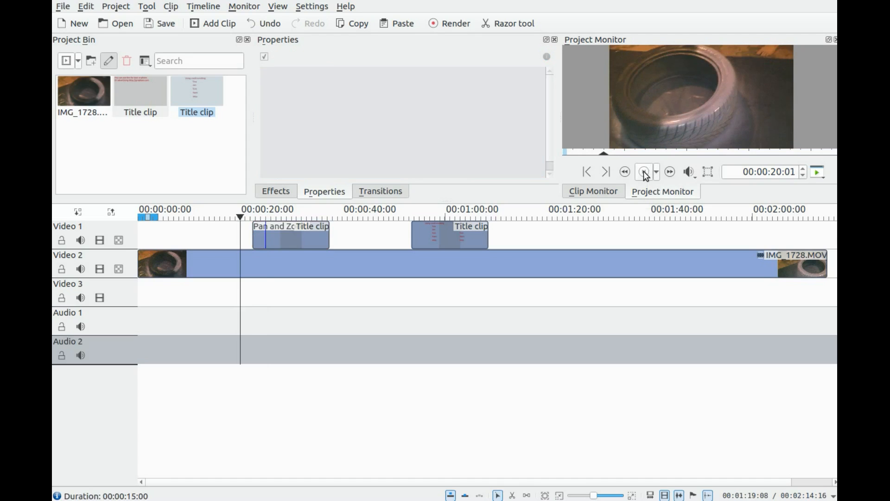
{"action": "left_click", "coordinate": [643, 171]}
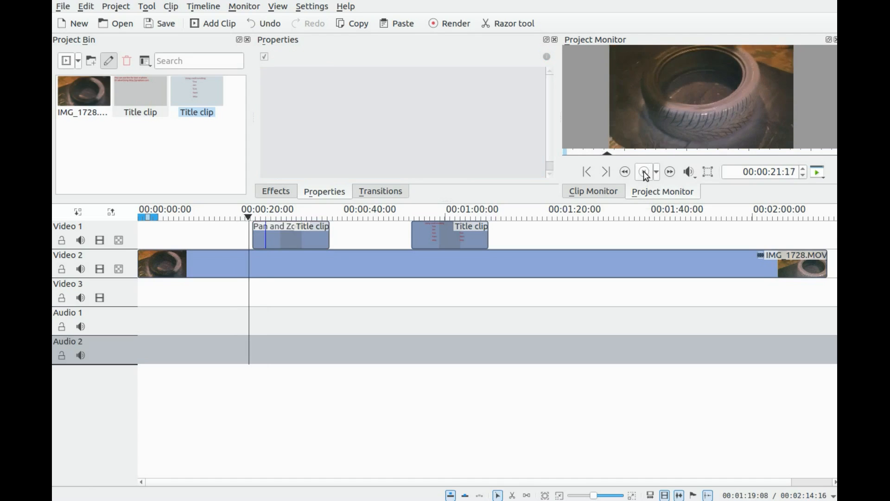
{"action": "left_click", "coordinate": [643, 171]}
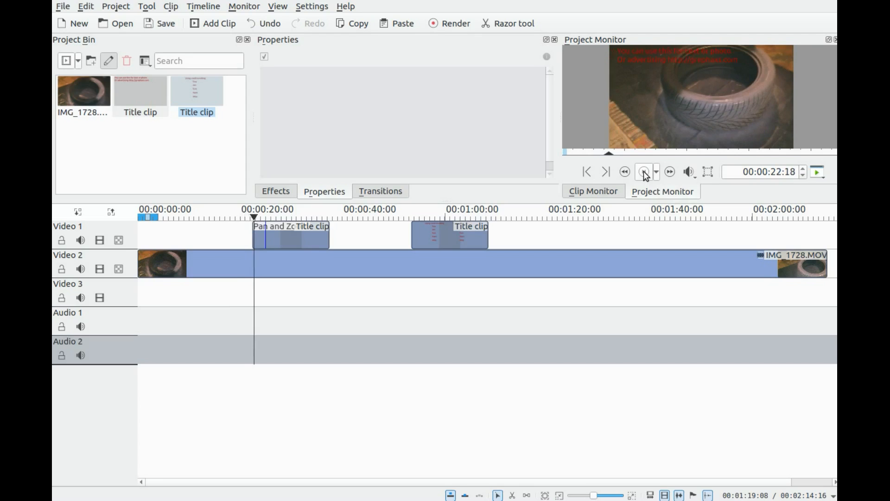
{"action": "left_click", "coordinate": [643, 172]}
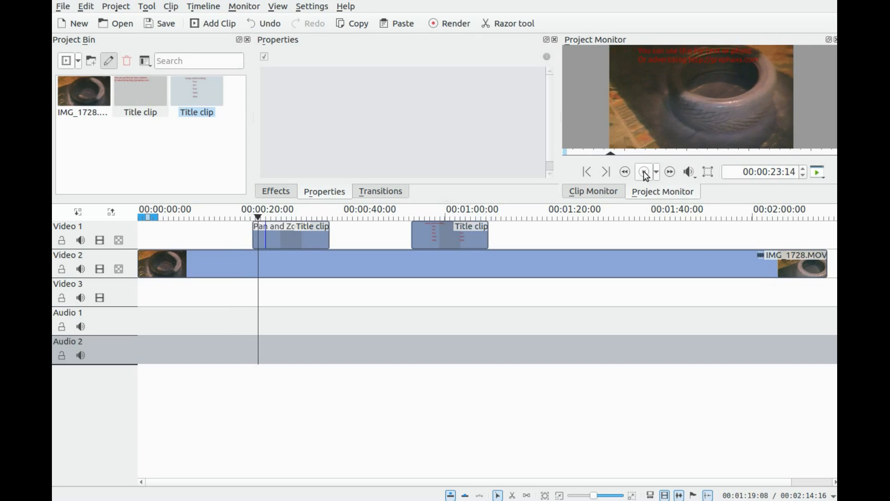
{"action": "left_click", "coordinate": [644, 171]}
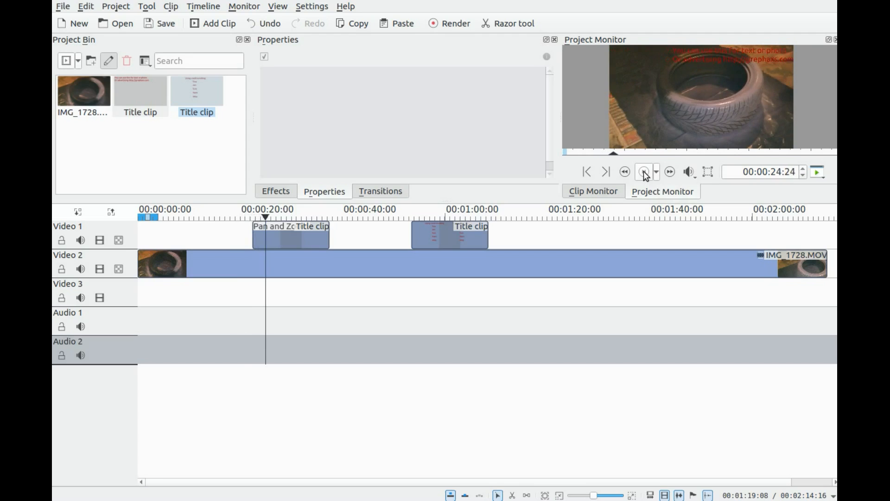
{"action": "left_click", "coordinate": [643, 172]}
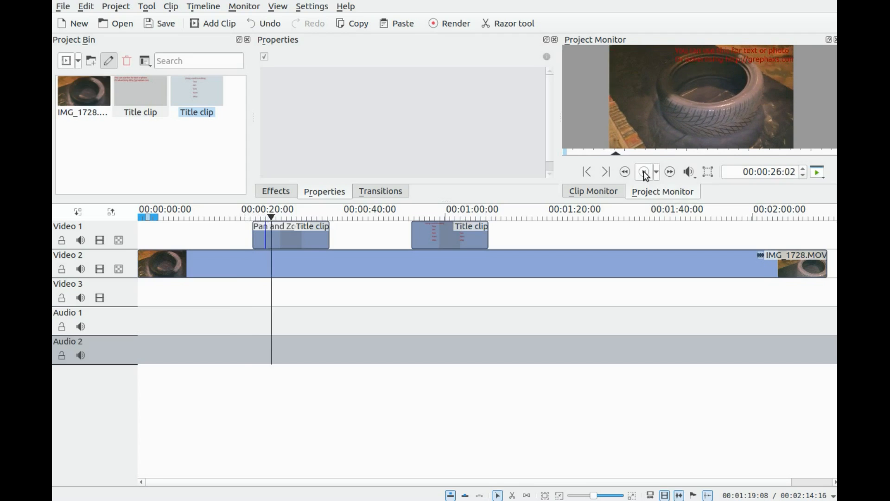
{"action": "left_click", "coordinate": [449, 235]}
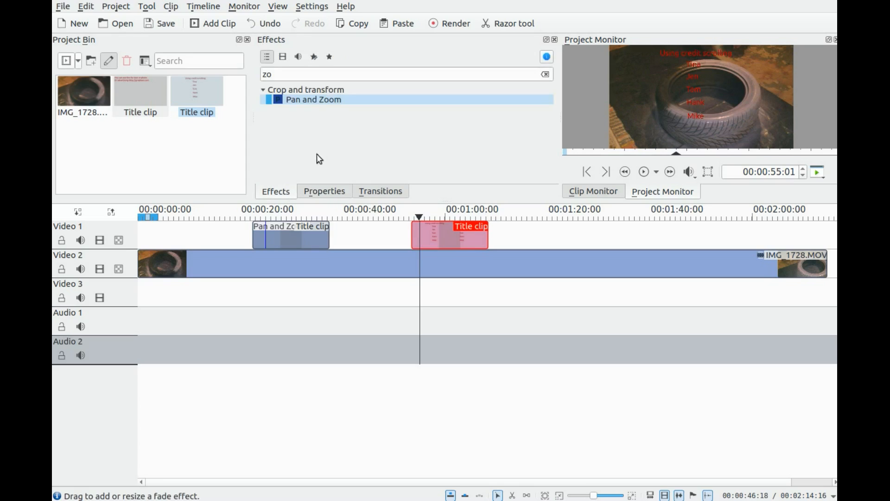
{"action": "mouse_move", "coordinate": [331, 101]}
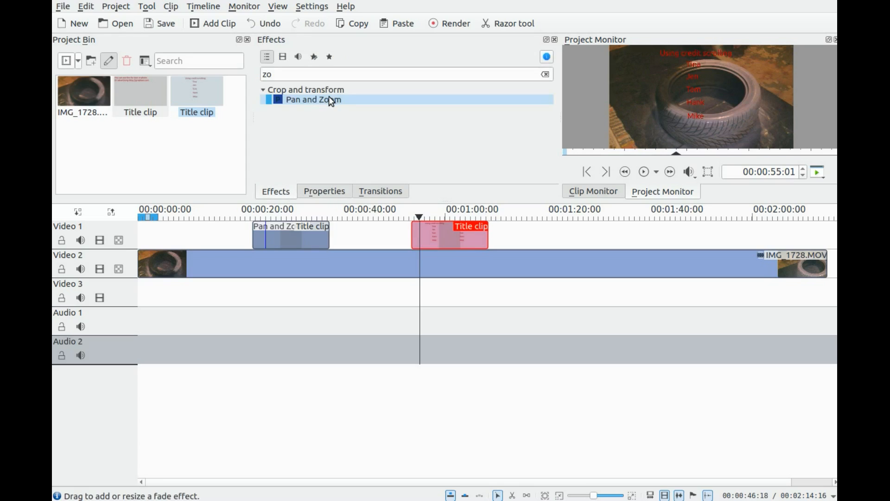
{"action": "mouse_move", "coordinate": [313, 99]}
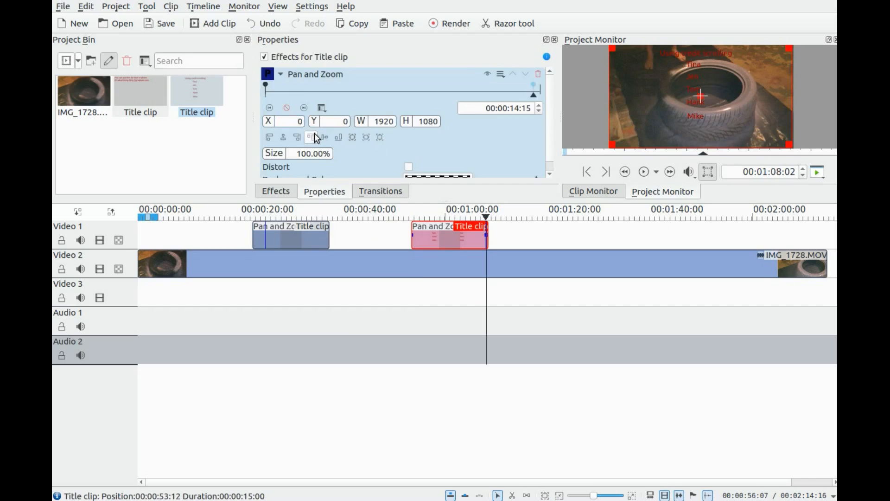
Set the second title's Pan and Zoom keyframe position to X 32, Y 1076, below the frame
{"action": "left_click", "coordinate": [287, 121]}
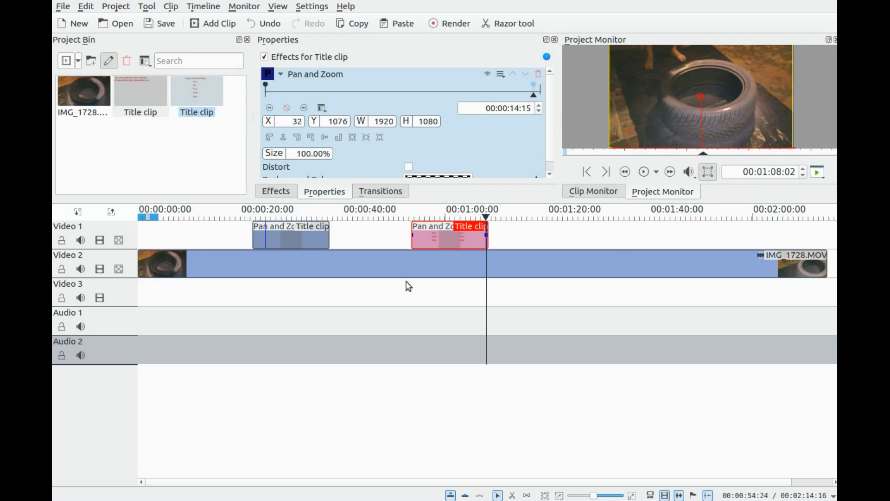
{"action": "left_click", "coordinate": [408, 286]}
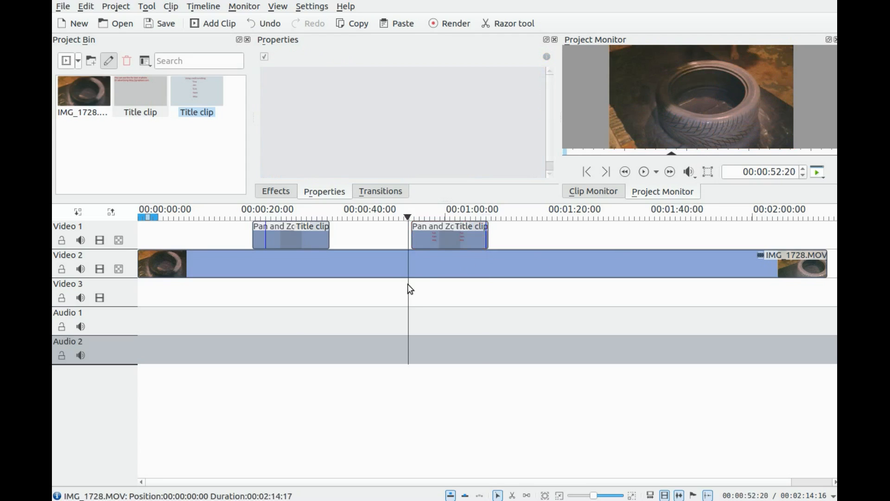
{"action": "left_click", "coordinate": [645, 172]}
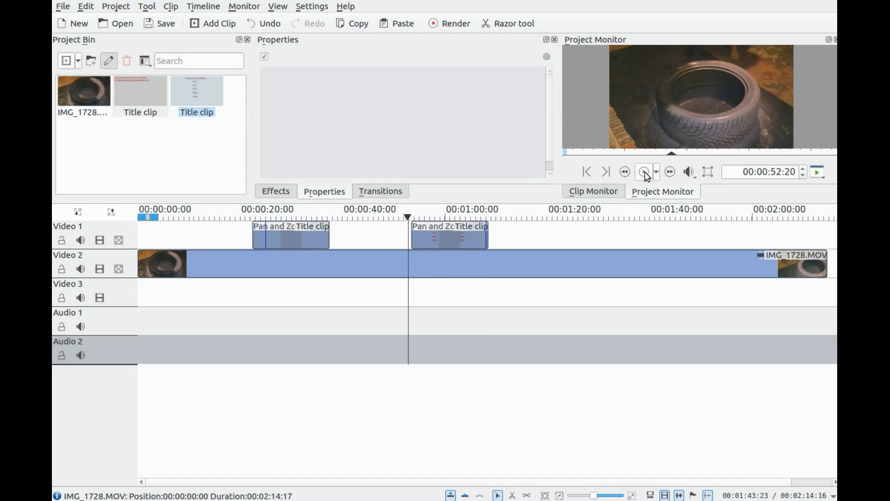
{"action": "left_click", "coordinate": [644, 171]}
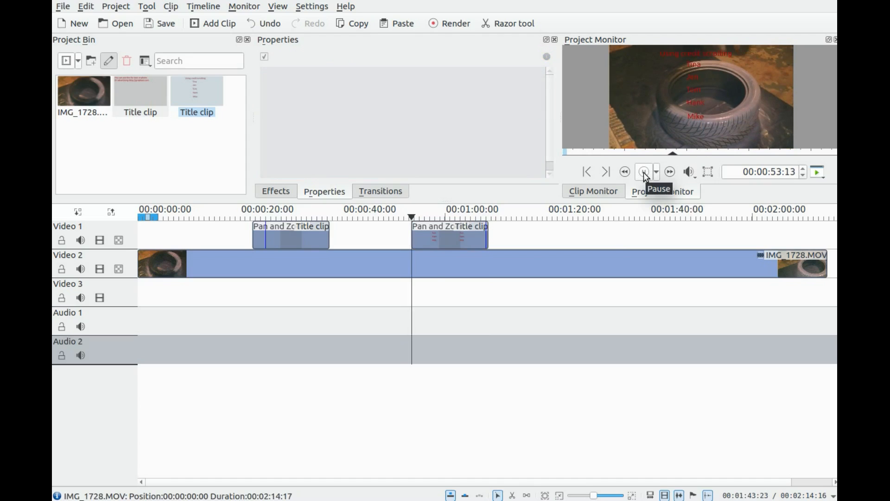
{"action": "left_click", "coordinate": [643, 171]}
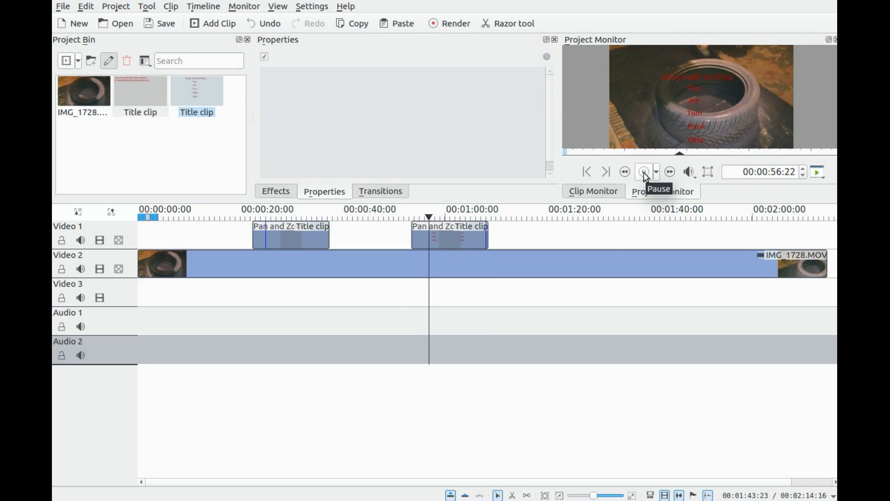
{"action": "left_click", "coordinate": [644, 172]}
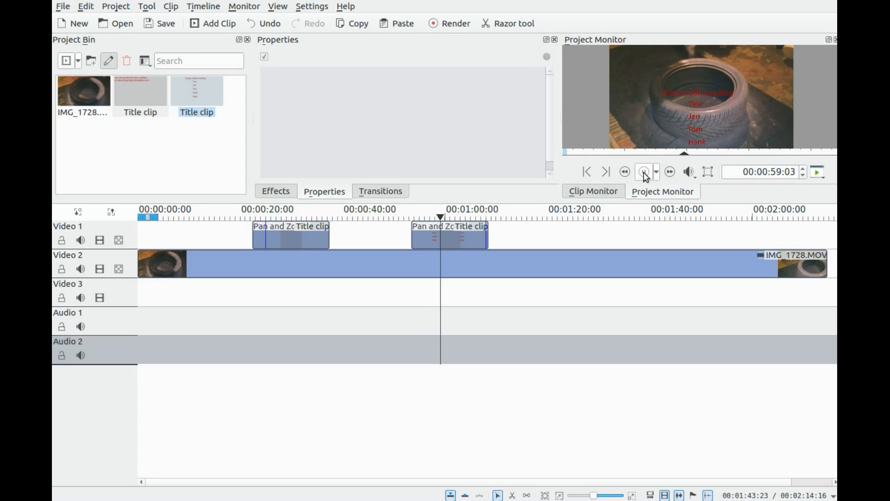
{"action": "left_click", "coordinate": [643, 171]}
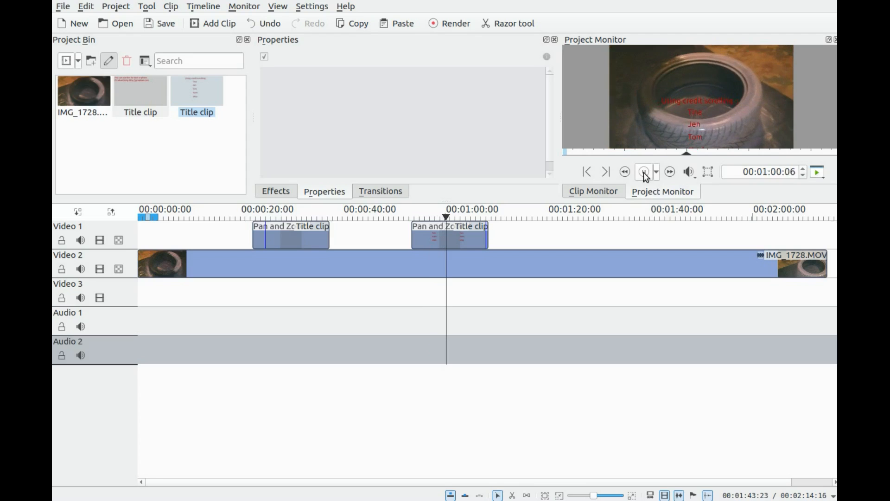
{"action": "left_click", "coordinate": [669, 172]}
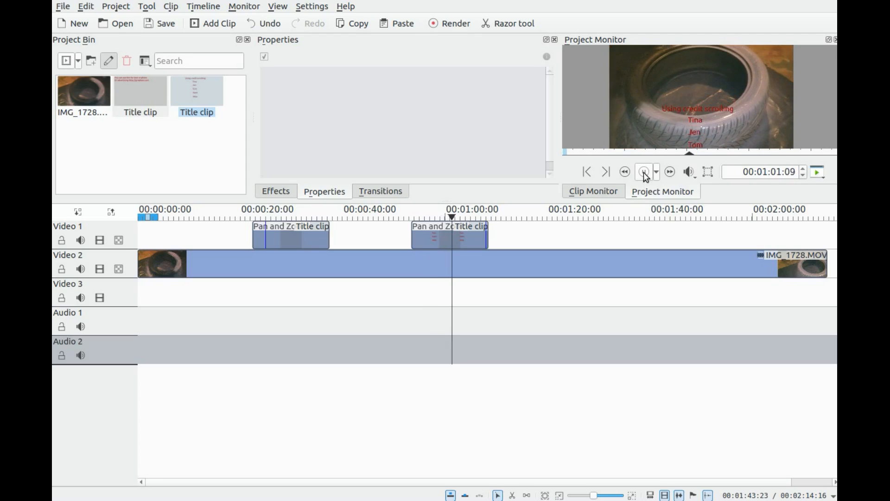
{"action": "left_click", "coordinate": [644, 172]}
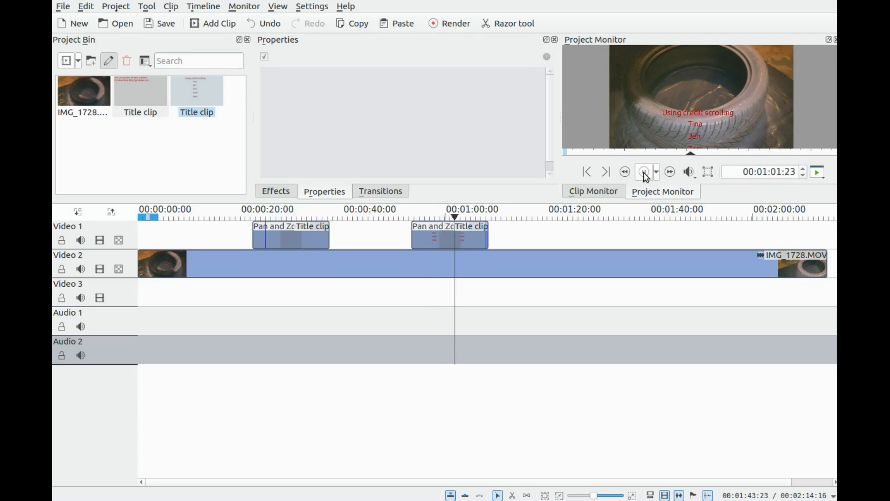
{"action": "left_click", "coordinate": [644, 171]}
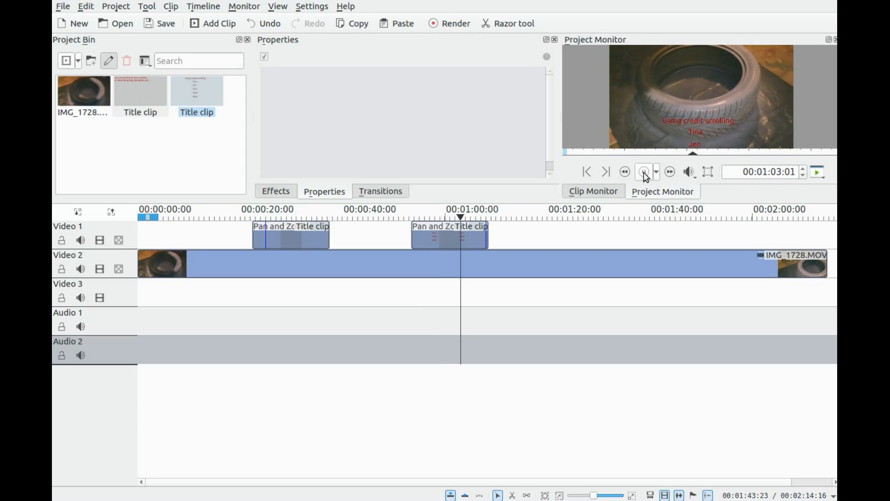
{"action": "left_click", "coordinate": [646, 171]}
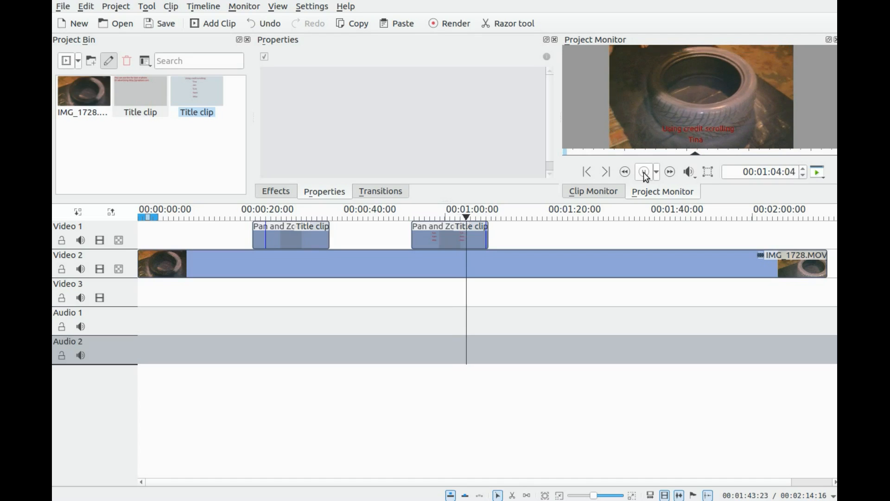
{"action": "left_click", "coordinate": [643, 171]}
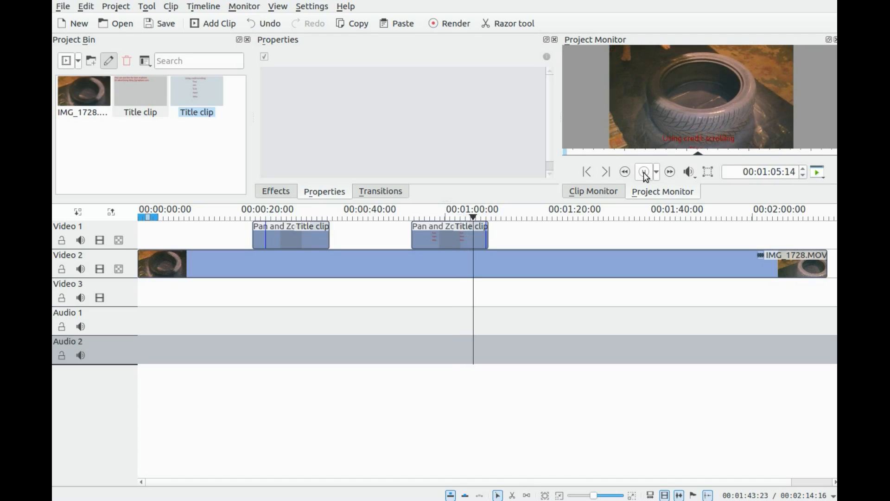
{"action": "left_click", "coordinate": [669, 171]}
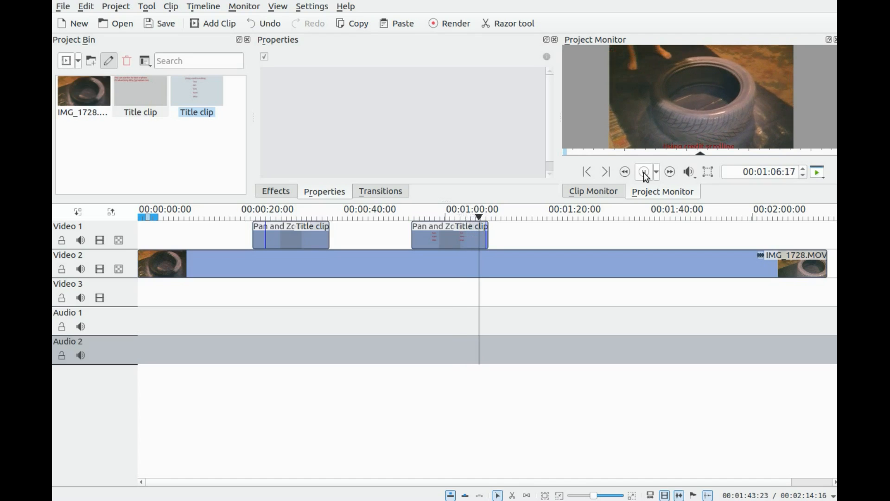
{"action": "left_click", "coordinate": [643, 171]}
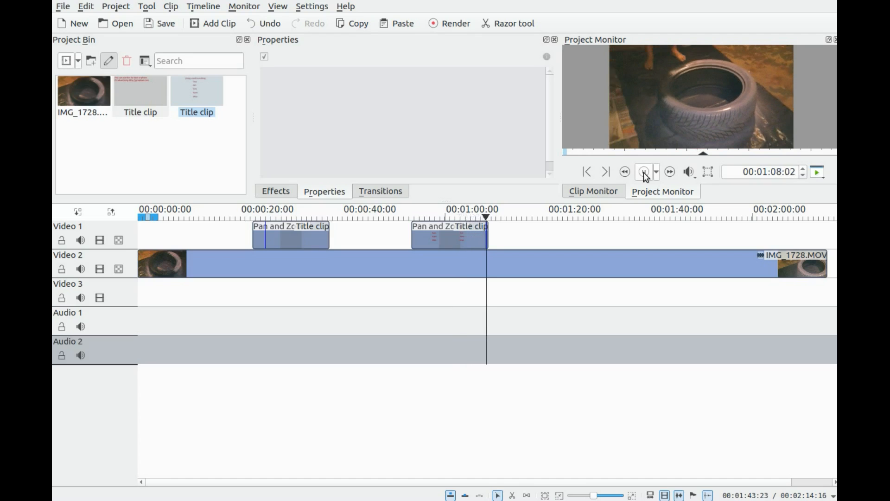
{"action": "left_click", "coordinate": [644, 171]}
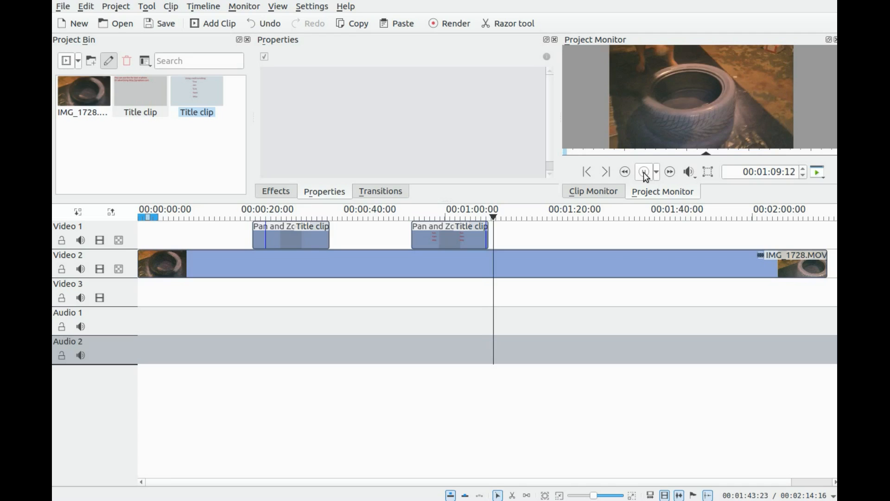
{"action": "left_click", "coordinate": [643, 172]}
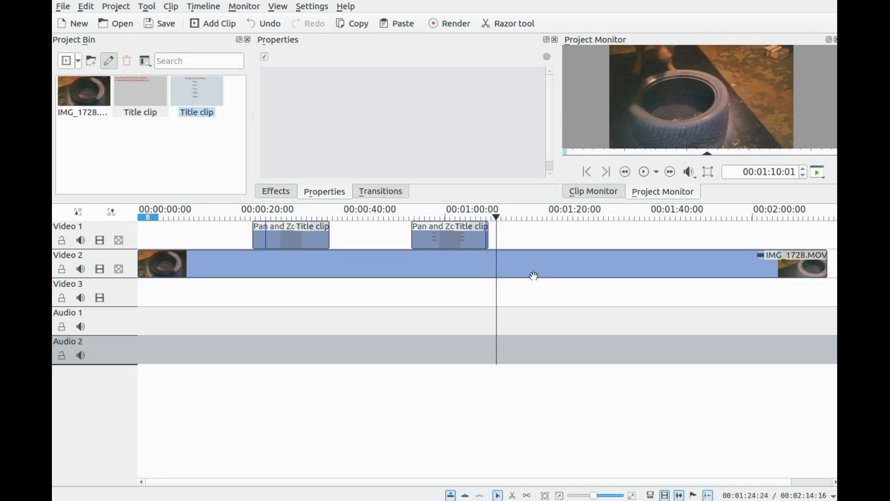